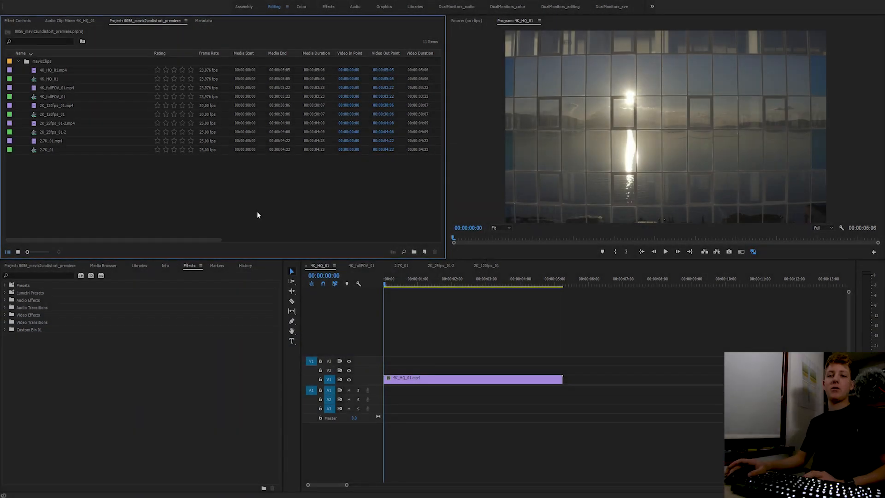
{"action": "mouse_move", "coordinate": [273, 223]}
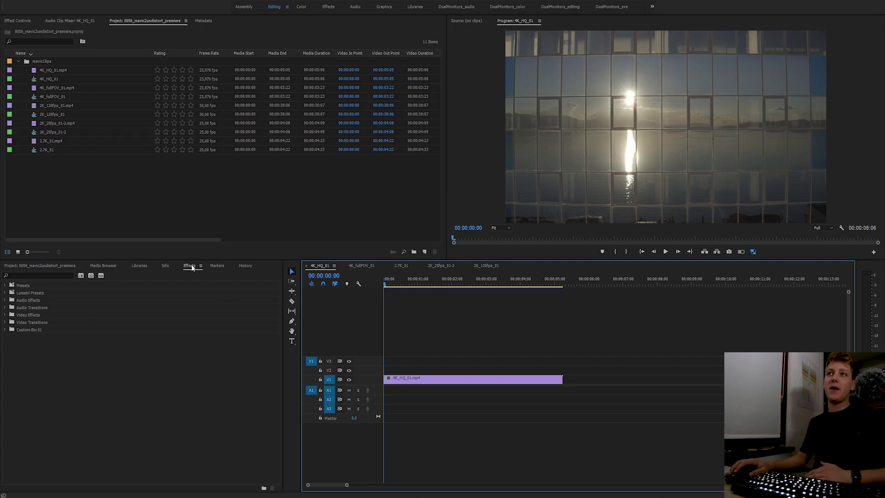
- Filter the Effects panel by searching for 'lens dis' to find Lens Distortion
{"action": "left_click", "coordinate": [179, 7]}
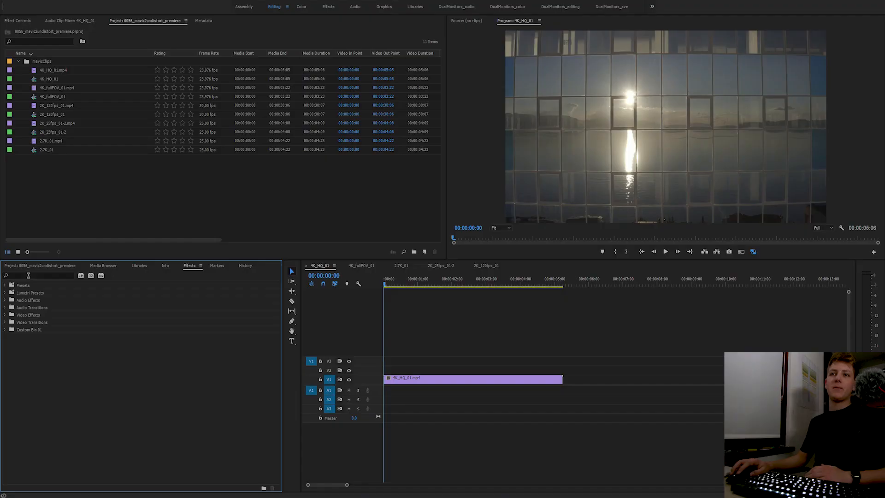
{"action": "type", "text": "lens distor"}
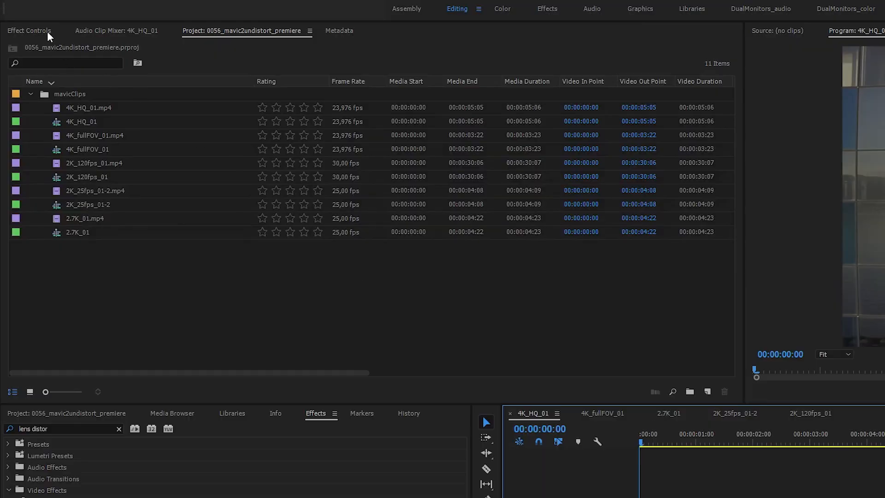
{"action": "left_click", "coordinate": [28, 31]}
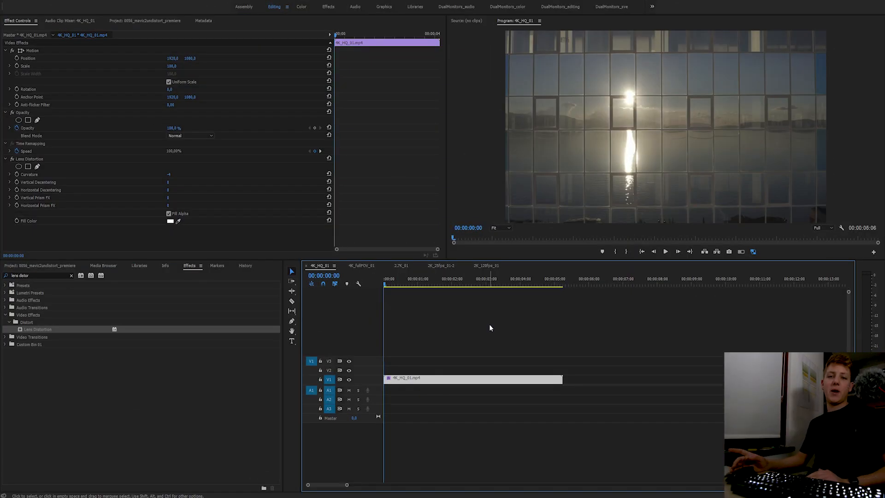
{"action": "mouse_move", "coordinate": [488, 325]}
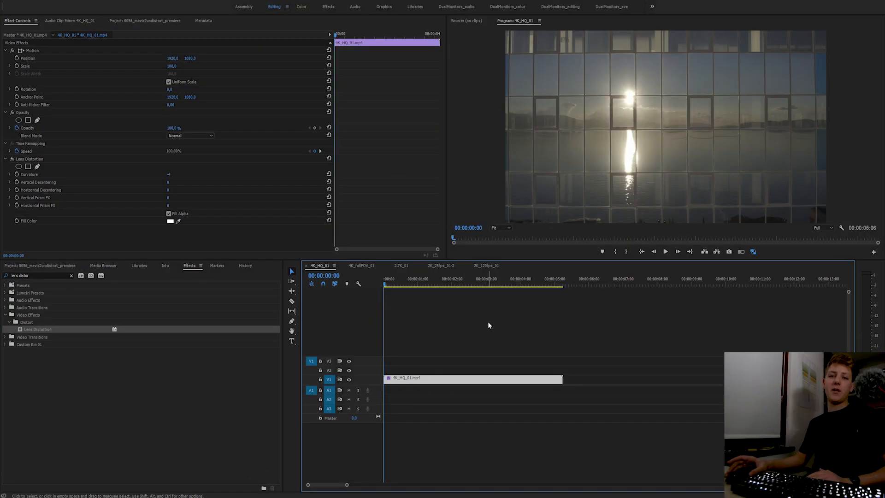